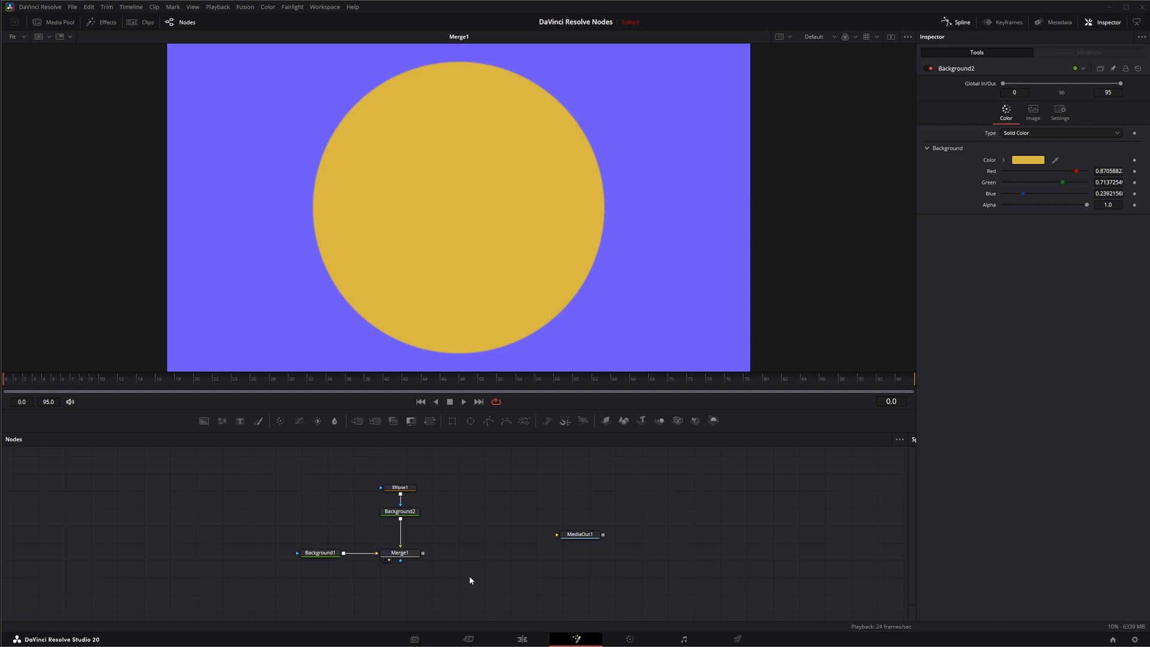
pyautogui.moveTo(516, 592)
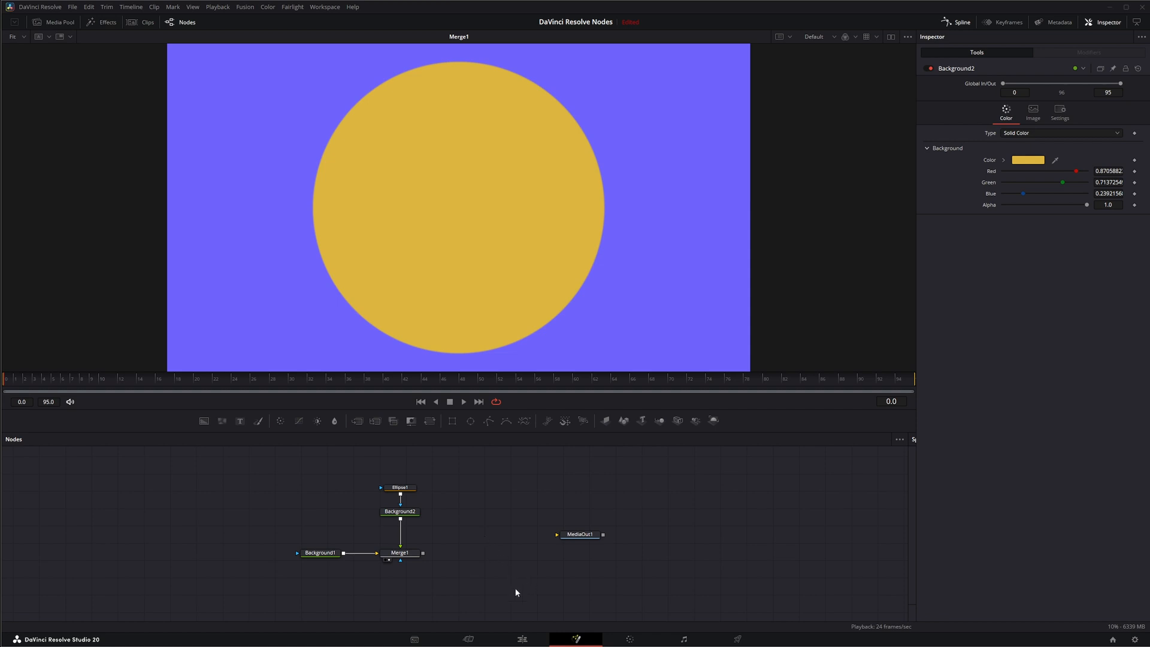
pyautogui.moveTo(523, 551)
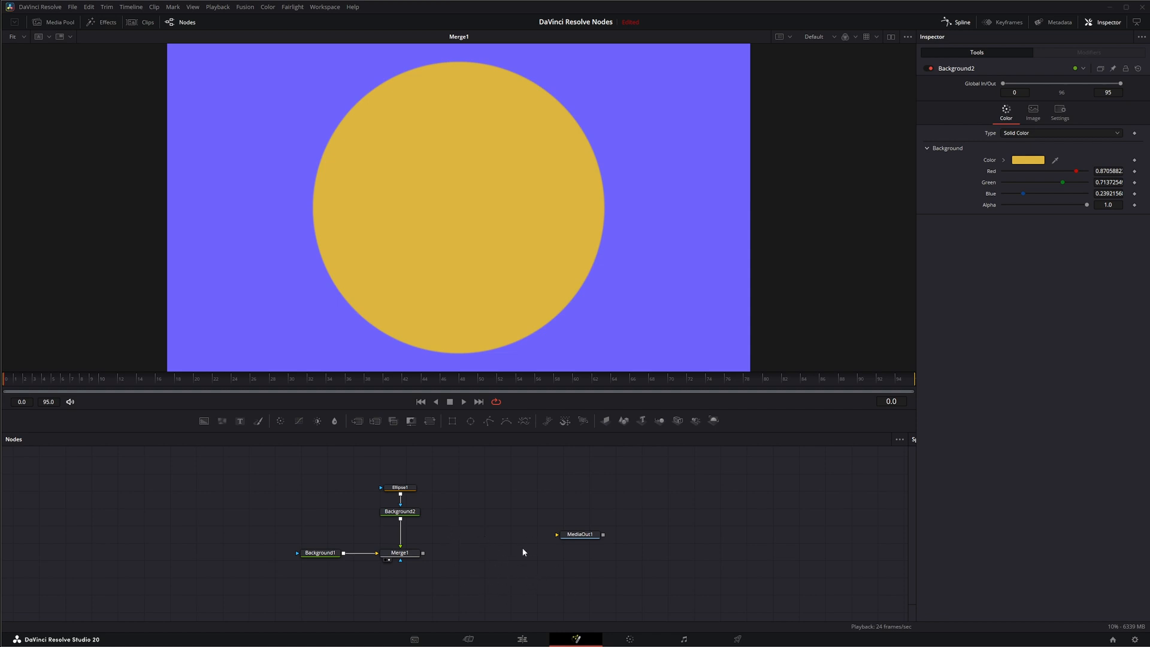
pyautogui.moveTo(670, 523)
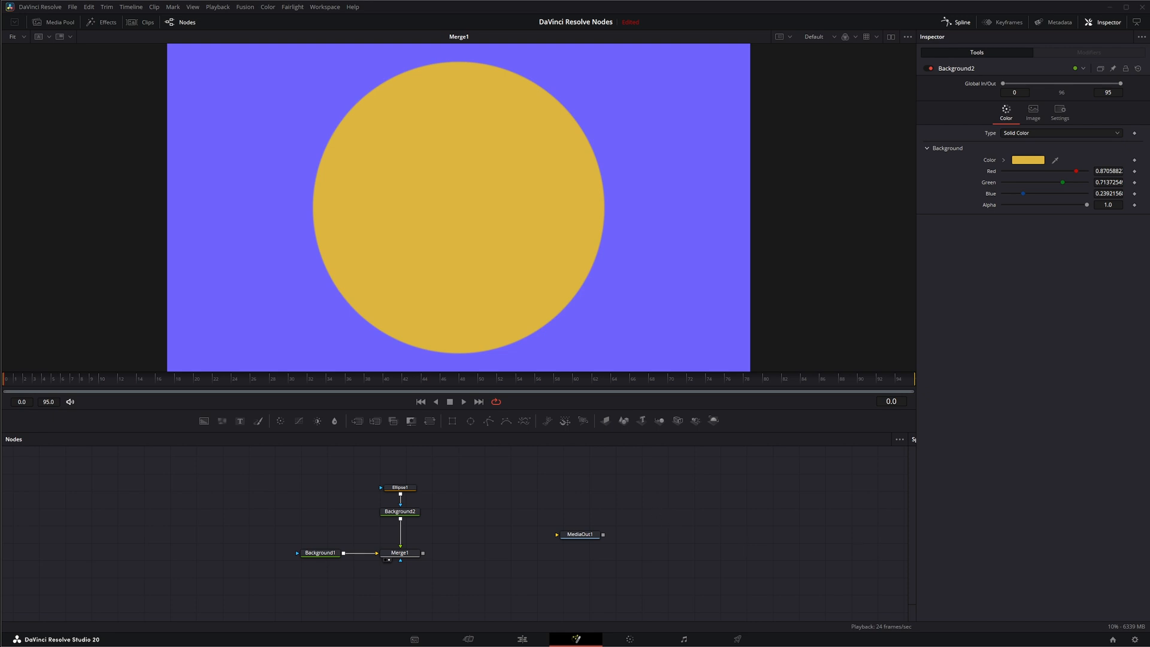
pyautogui.moveTo(575, 295)
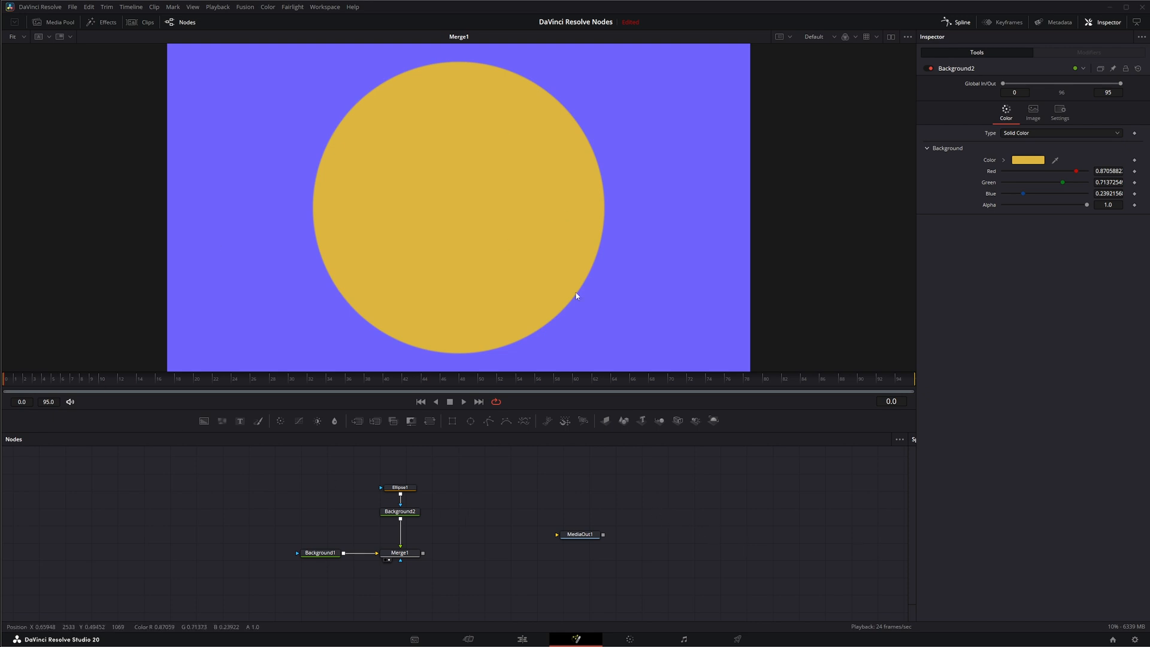
pyautogui.moveTo(384, 135)
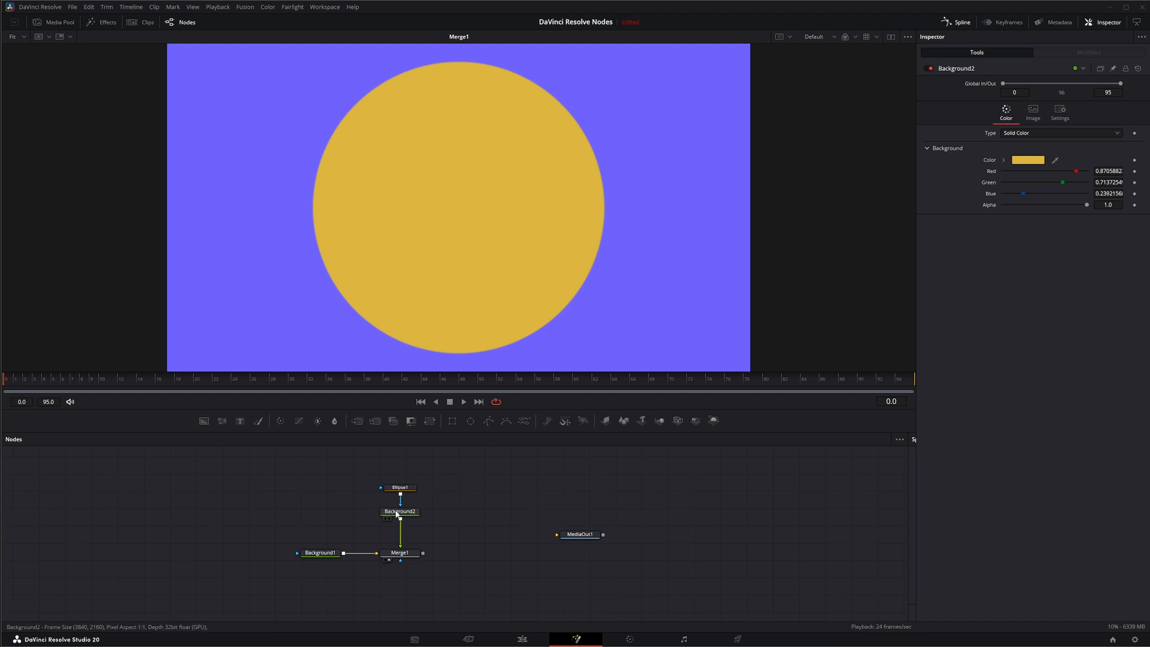
# Select Background2 and add a Drop Shadow node after it, before Merge1
pyautogui.click(400, 511)
pyautogui.write('Drop Shadow')
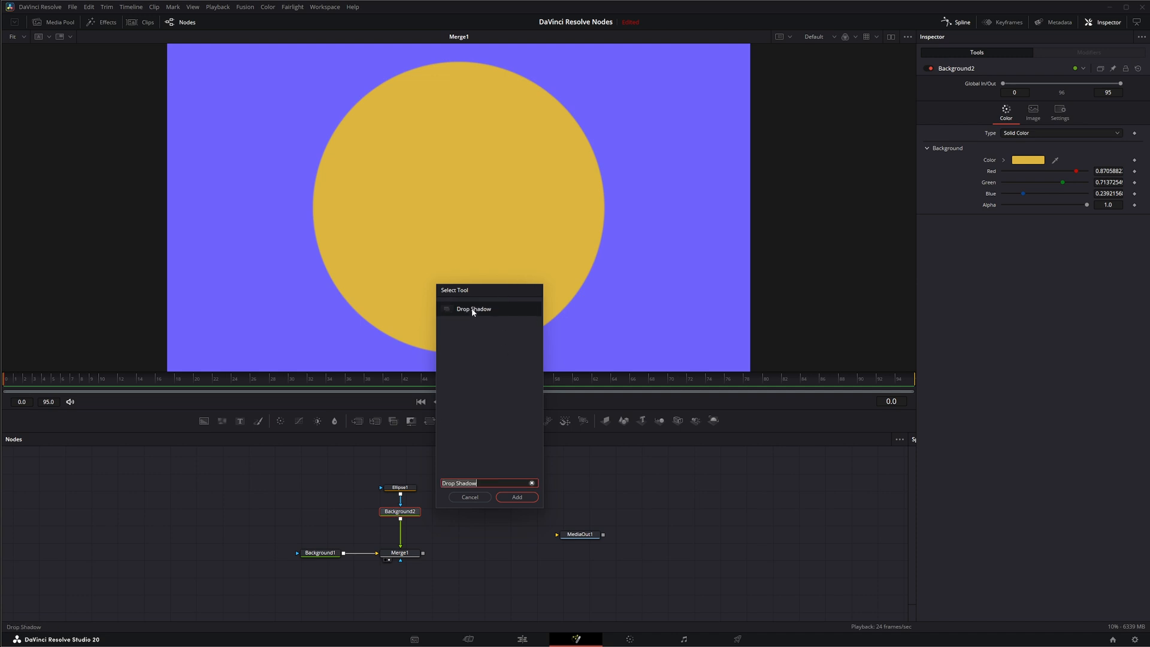
pyautogui.click(517, 497)
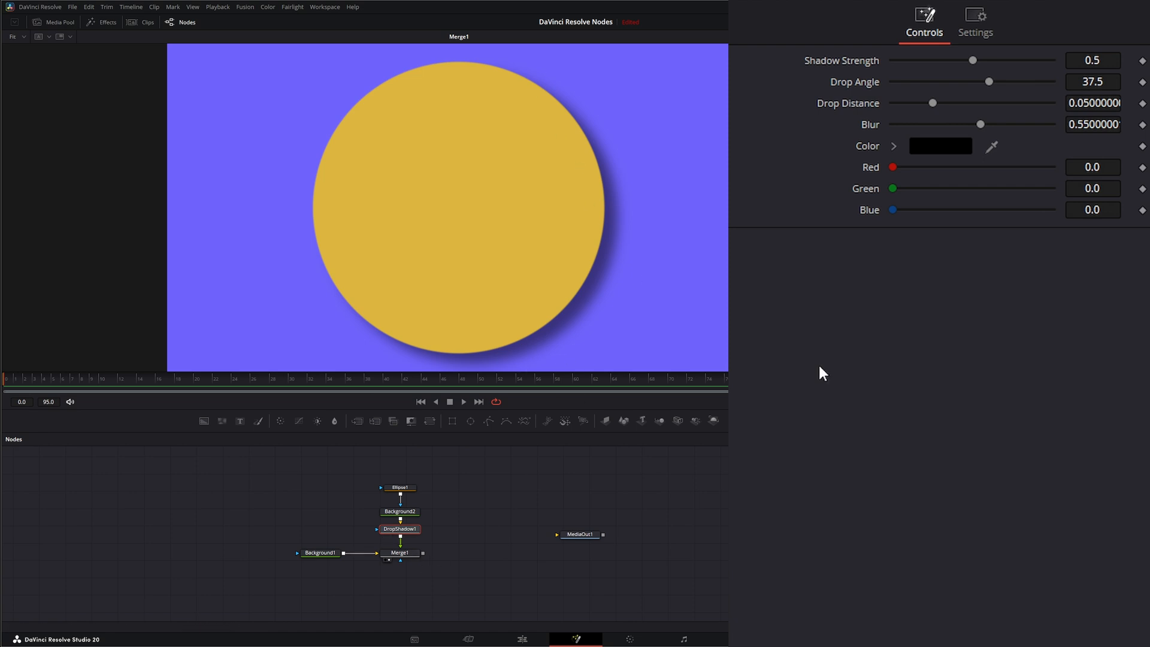
# Set the Drop Shadow's Shadow Strength to about 0.733
pyautogui.moveTo(971, 60); pyautogui.dragTo(979, 59)
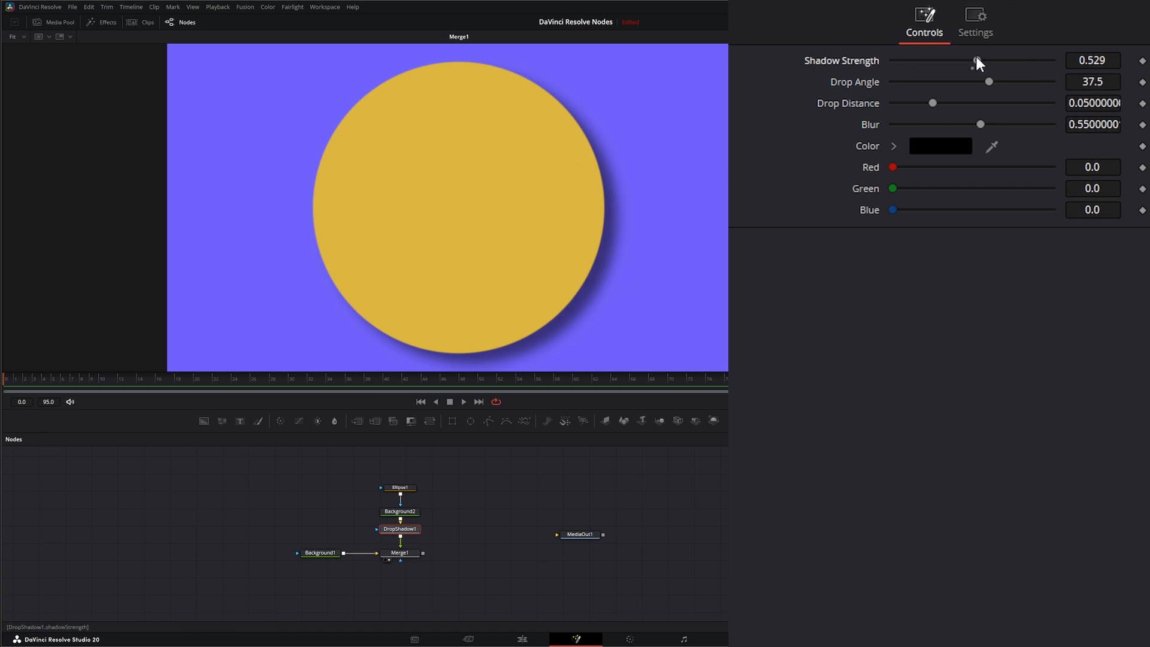
pyautogui.moveTo(977, 60); pyautogui.dragTo(964, 60)
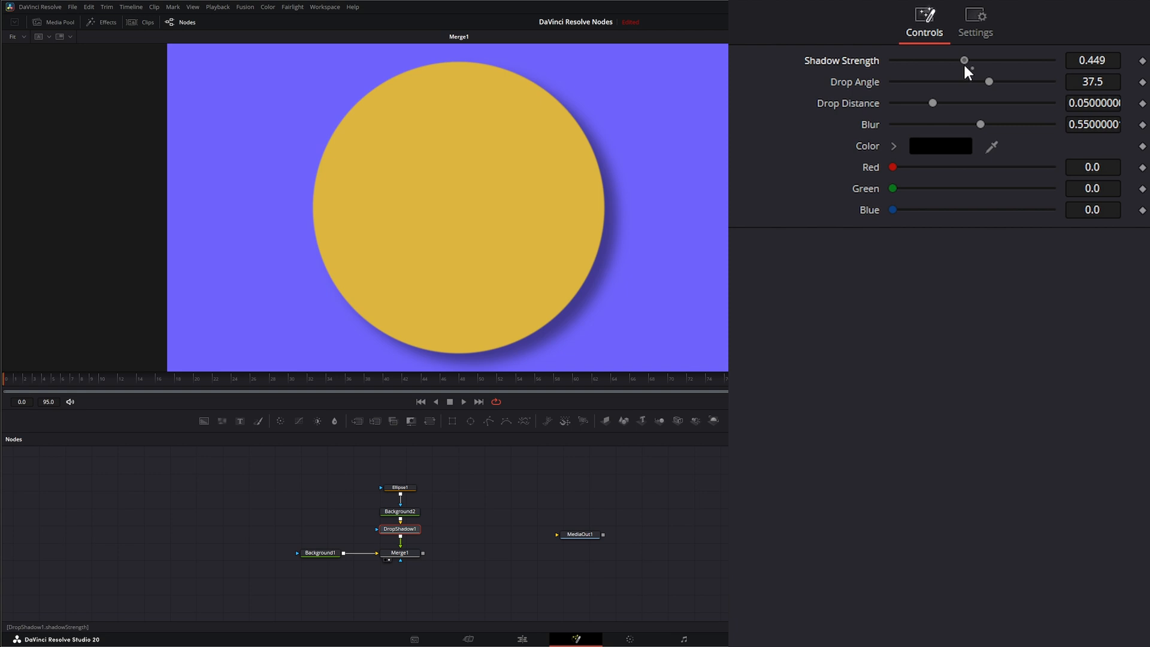
pyautogui.moveTo(963, 60); pyautogui.dragTo(987, 60)
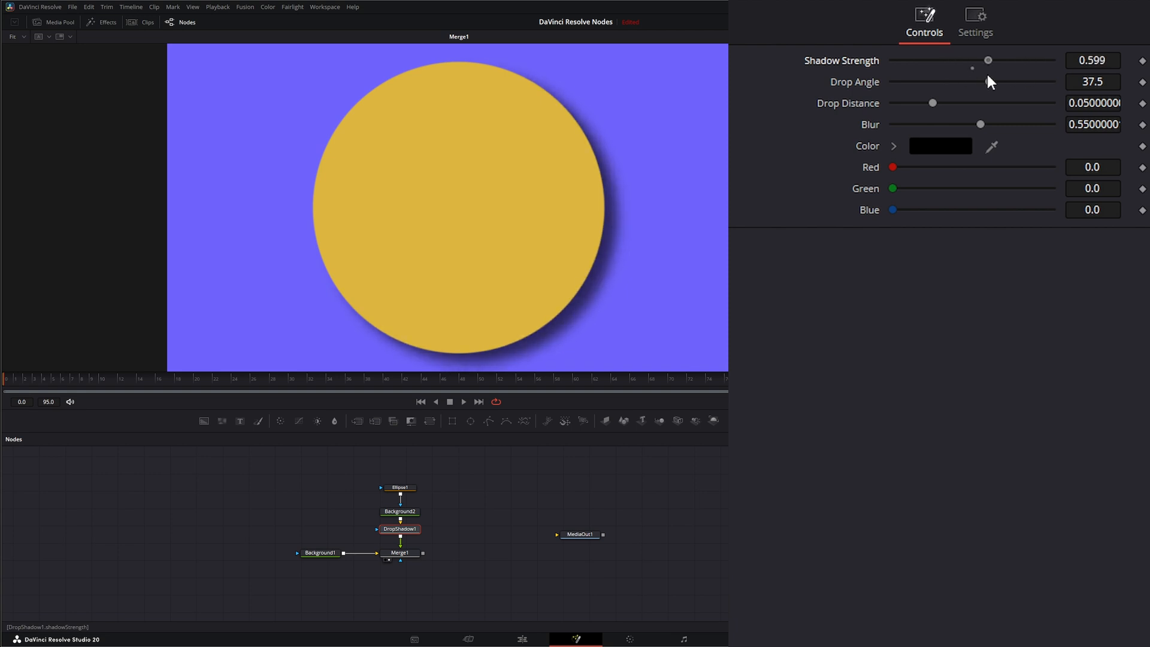
pyautogui.moveTo(988, 60); pyautogui.dragTo(1009, 60)
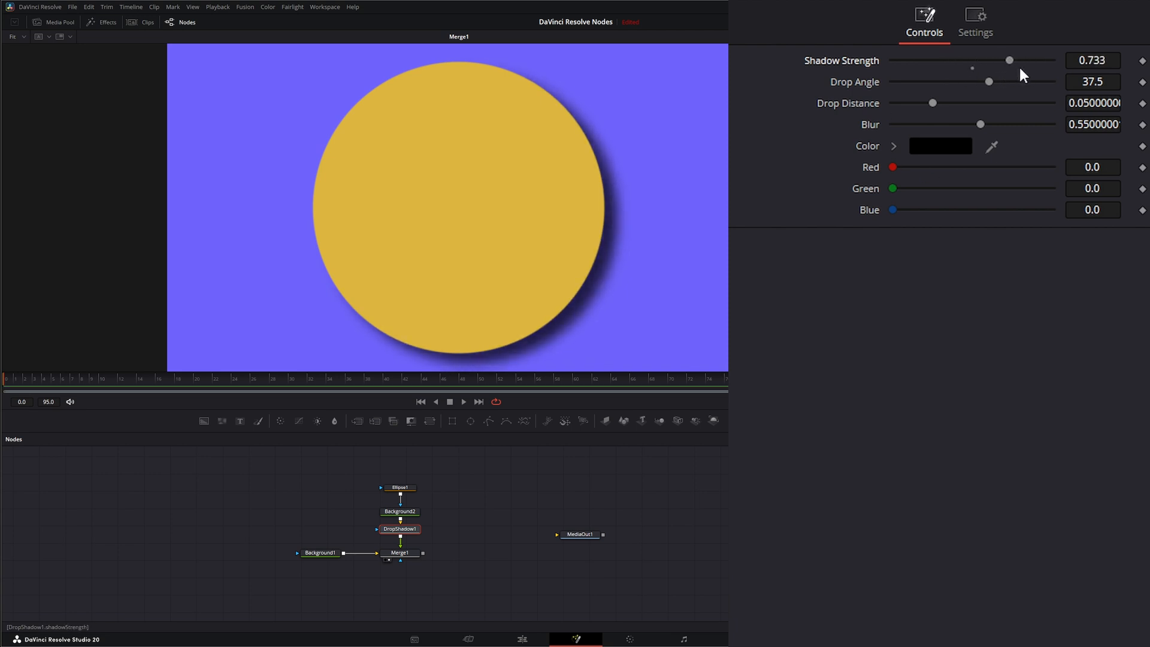
# Set Drop Angle to 27, Drop Distance to 0.0674 and Blur to 0.465
pyautogui.moveTo(989, 82); pyautogui.dragTo(924, 82)
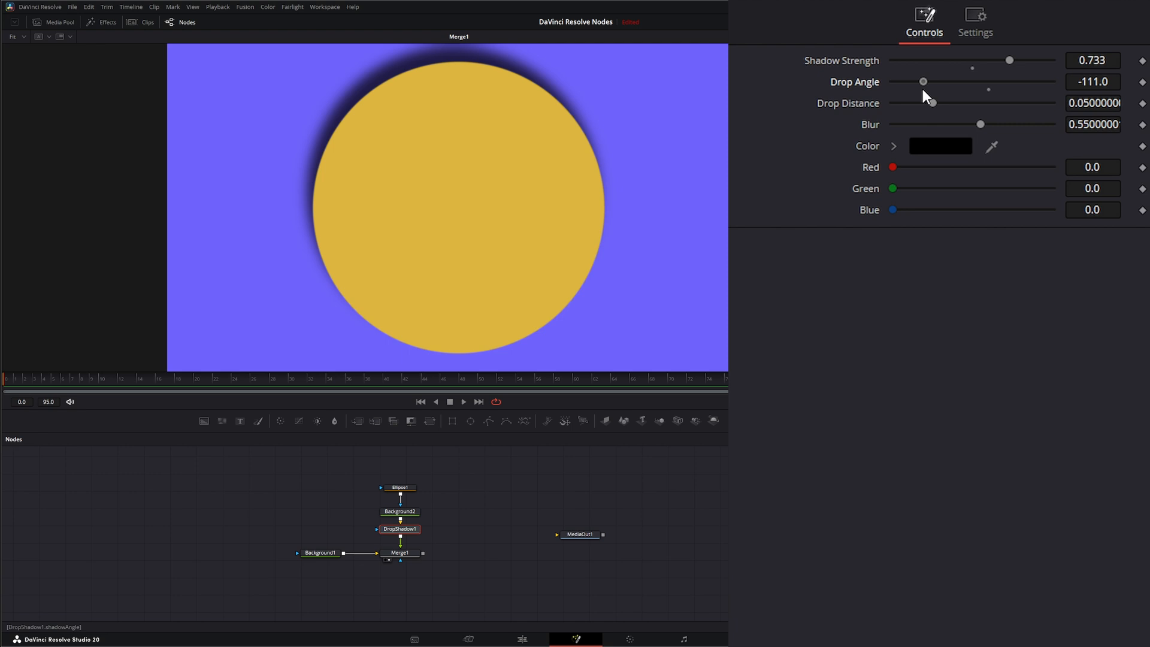
pyautogui.moveTo(923, 81); pyautogui.dragTo(986, 82)
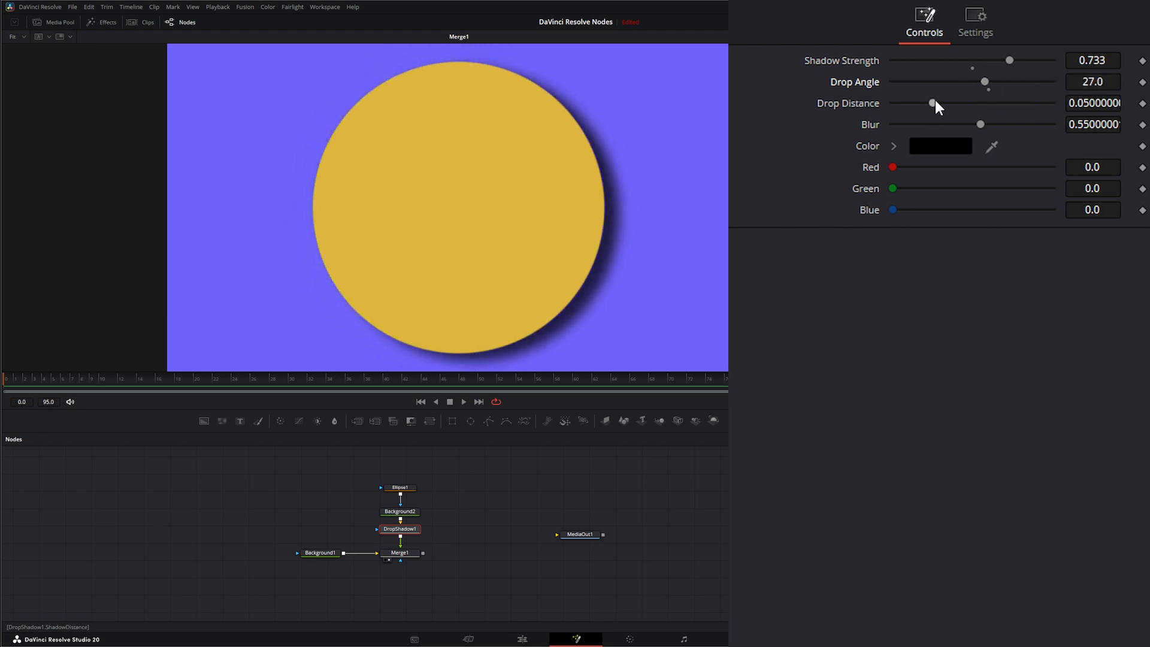
pyautogui.moveTo(932, 103); pyautogui.dragTo(973, 102)
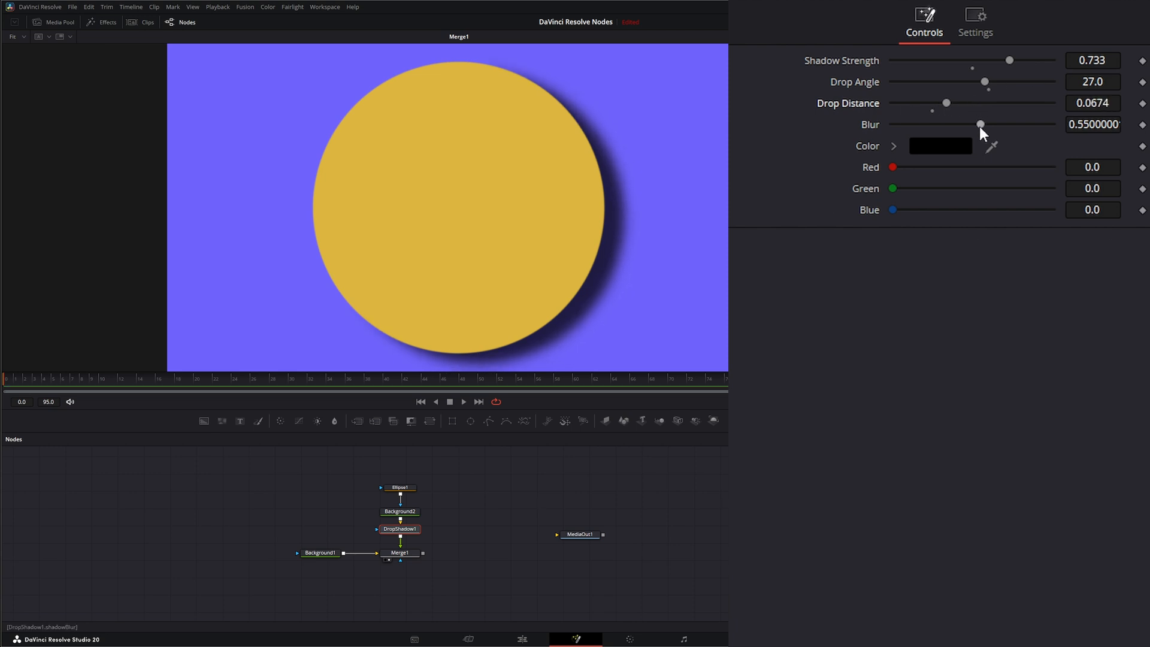
pyautogui.moveTo(981, 124); pyautogui.dragTo(1016, 124)
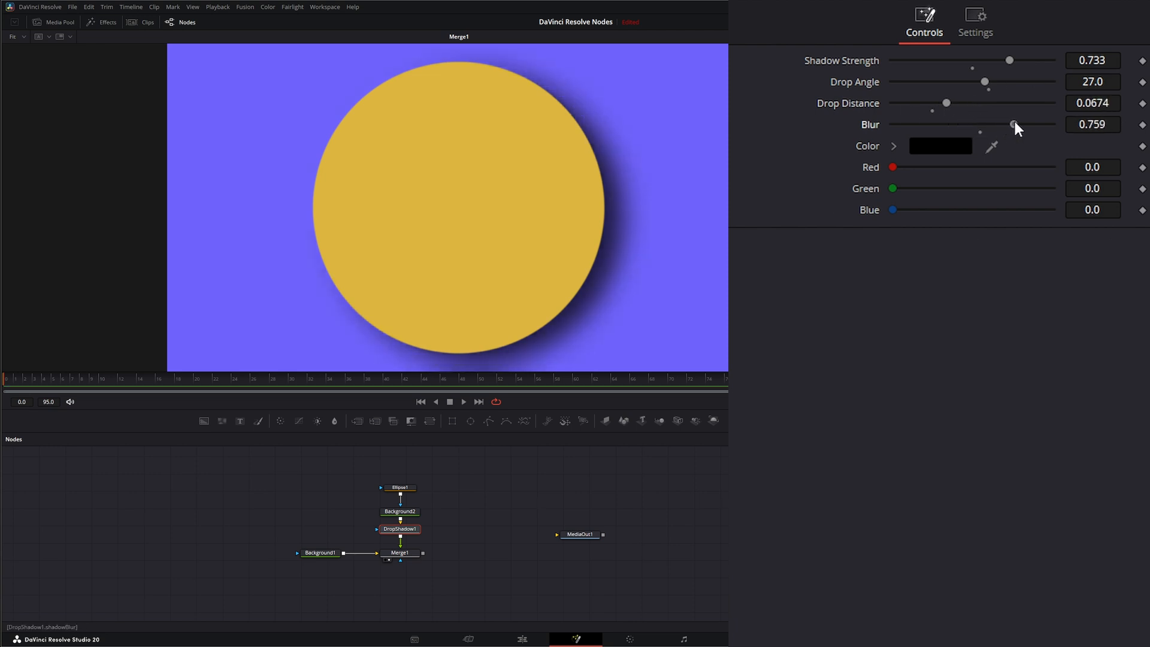
pyautogui.moveTo(1012, 125); pyautogui.dragTo(966, 125)
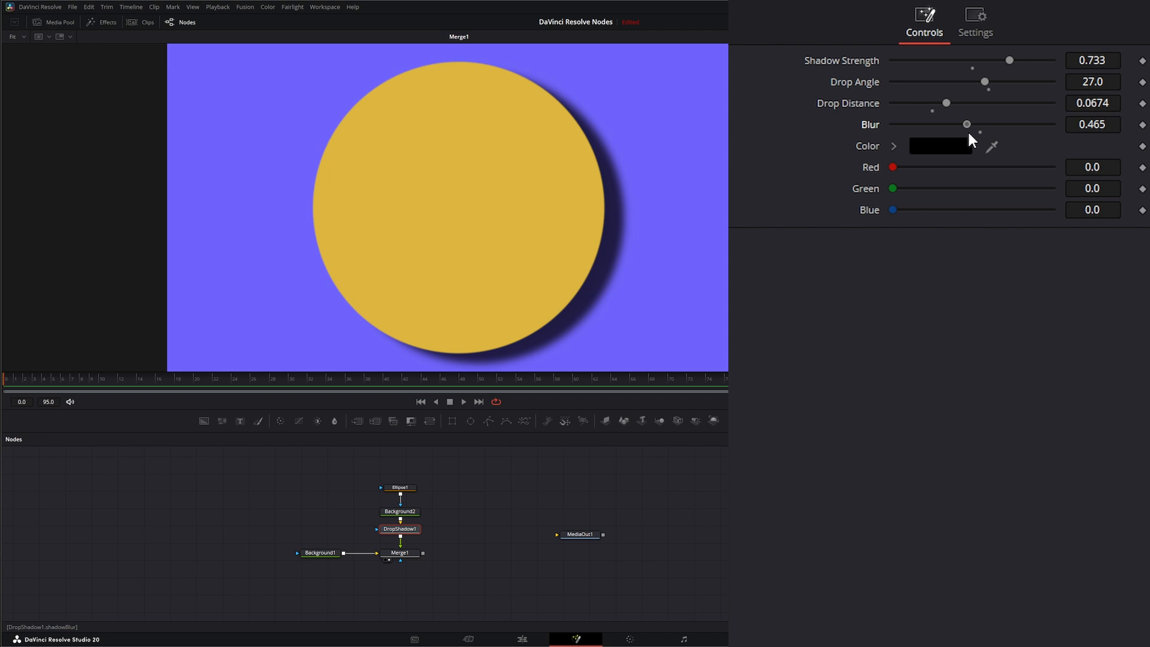
# Try a grey shadow colour, then set it back to black
pyautogui.click(941, 146)
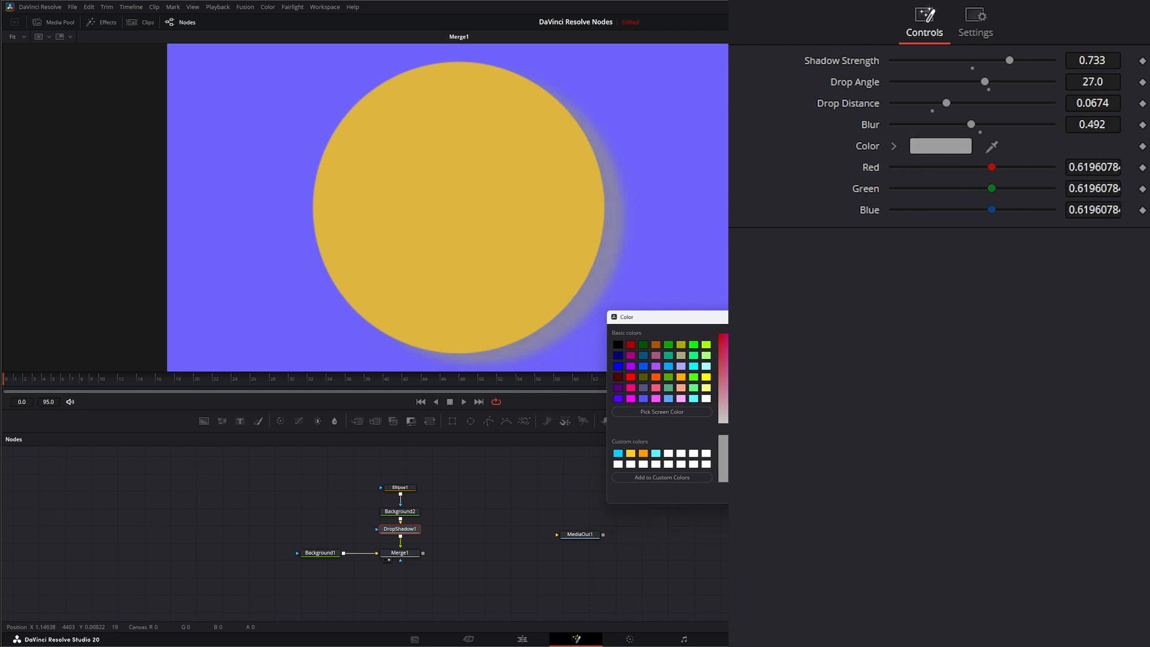
pyautogui.click(617, 344)
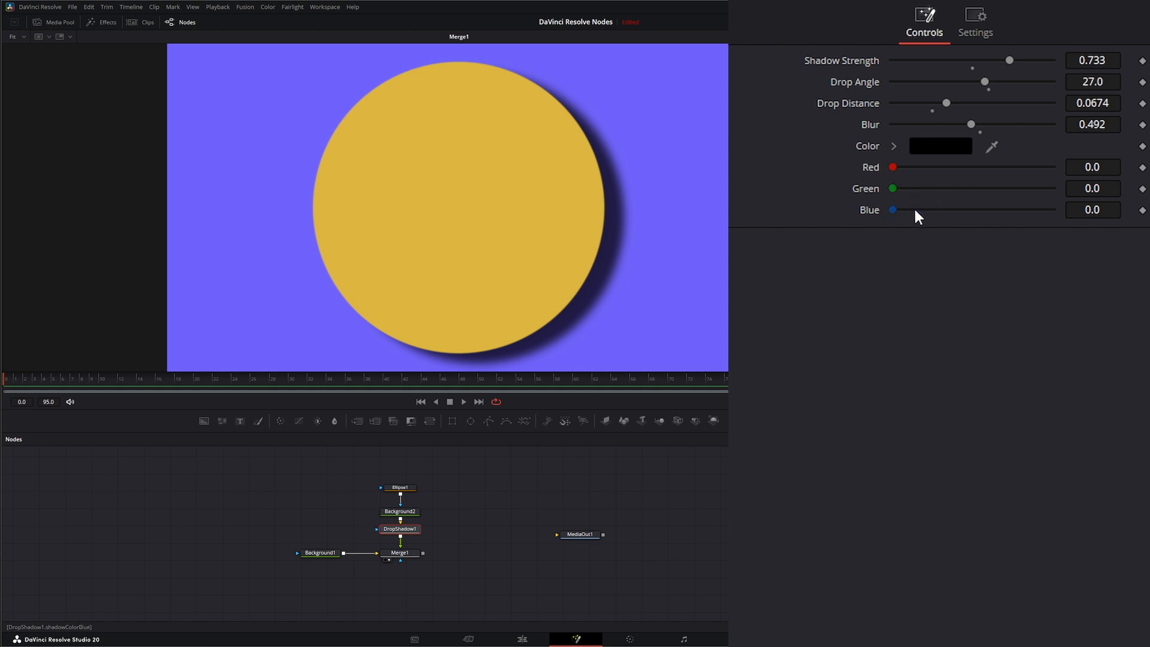
pyautogui.moveTo(378, 532)
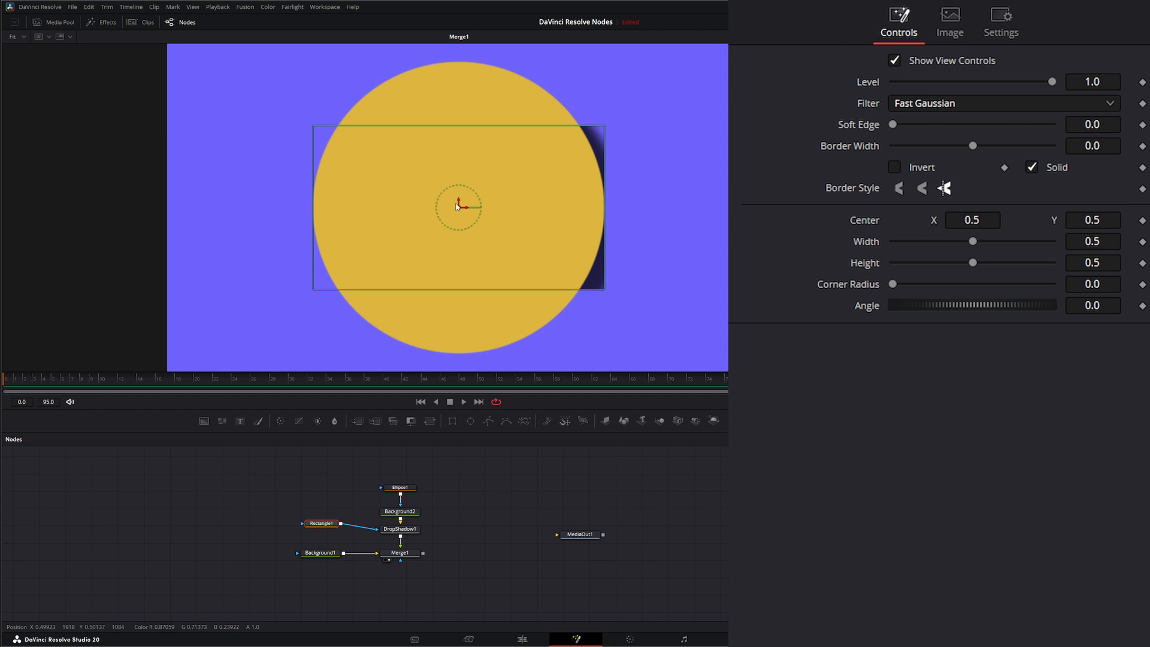
pyautogui.moveTo(458, 206); pyautogui.dragTo(519, 206)
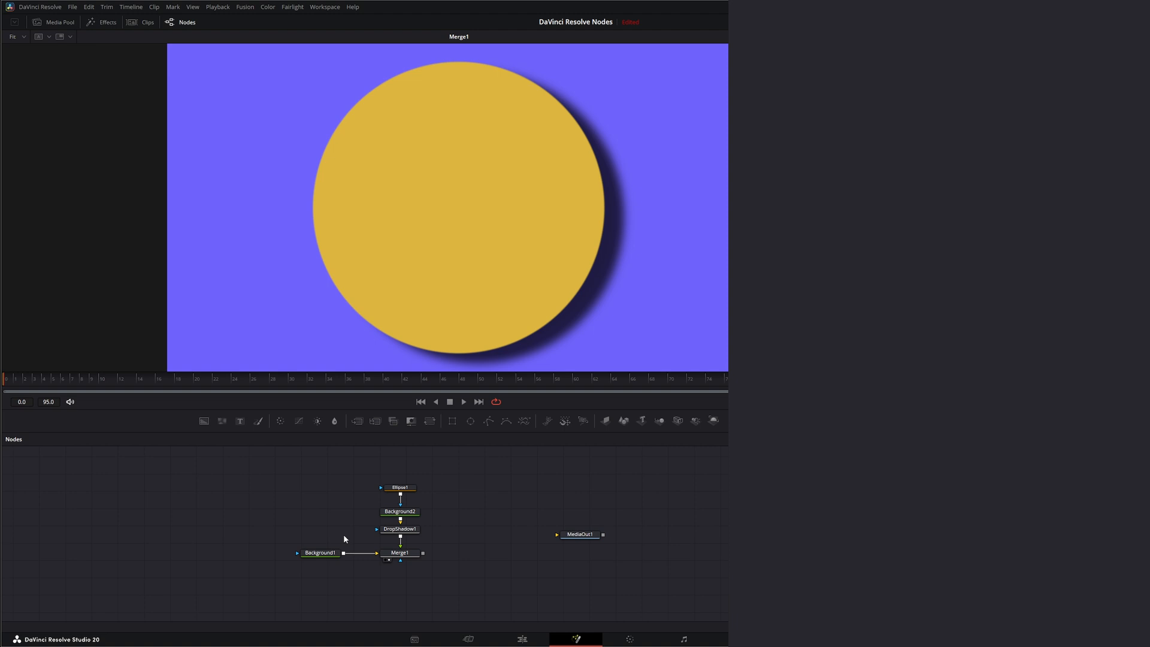
# Select the DropShadow1 node to show its unchanged settings in the Inspector
pyautogui.click(399, 529)
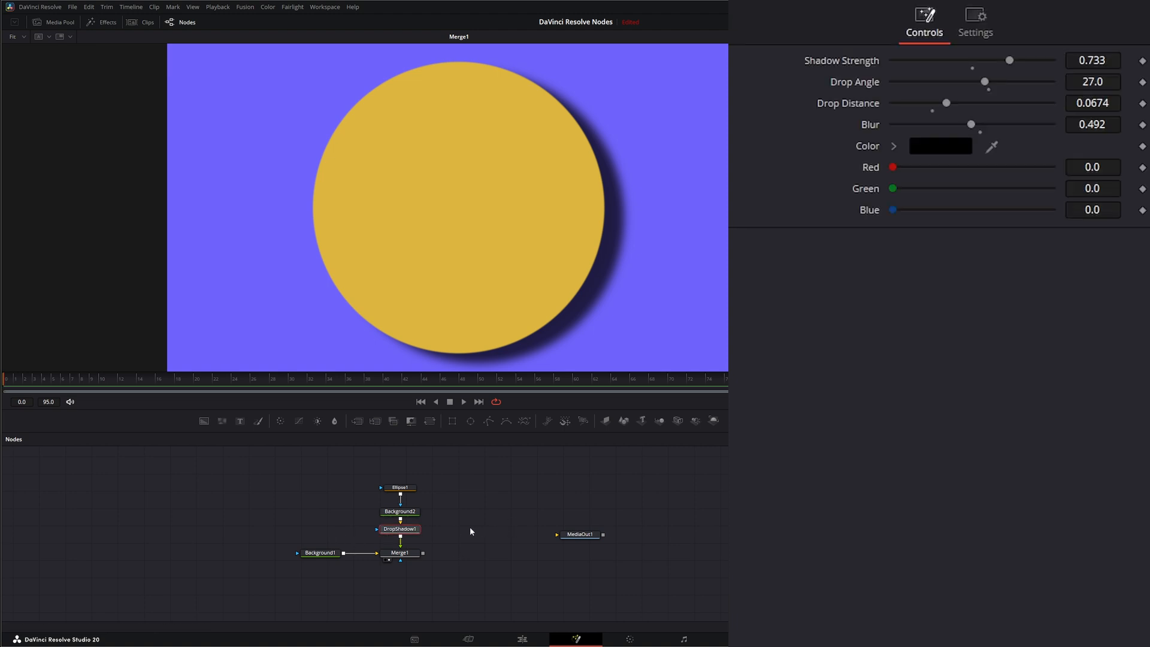
pyautogui.click(1106, 22)
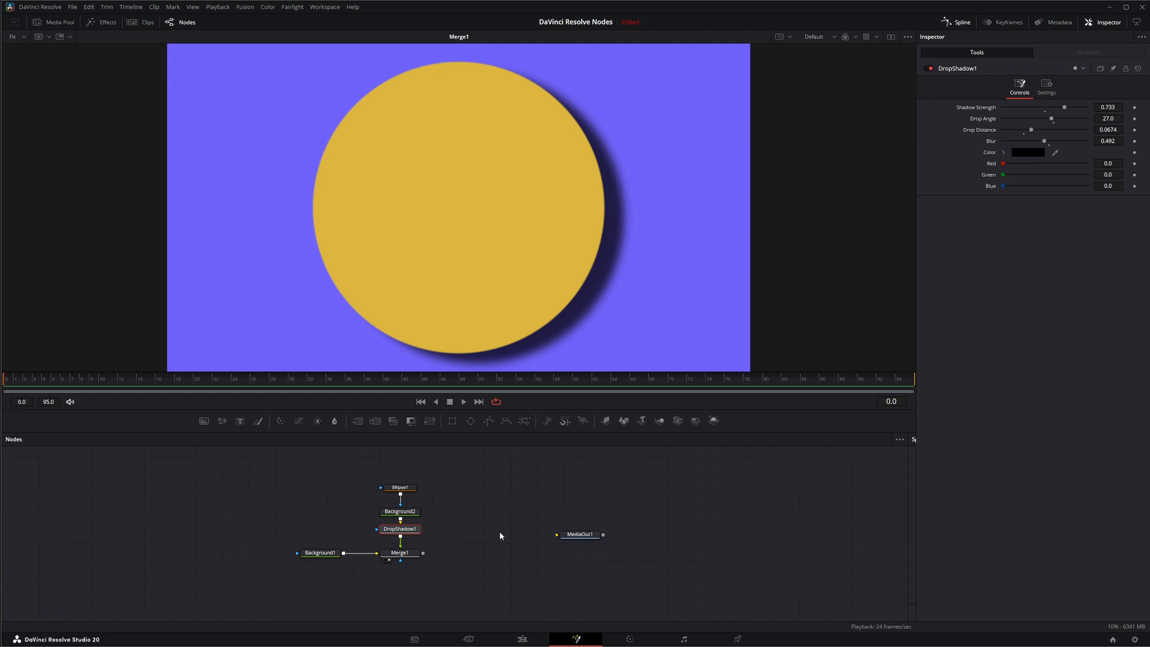
pyautogui.moveTo(499, 536)
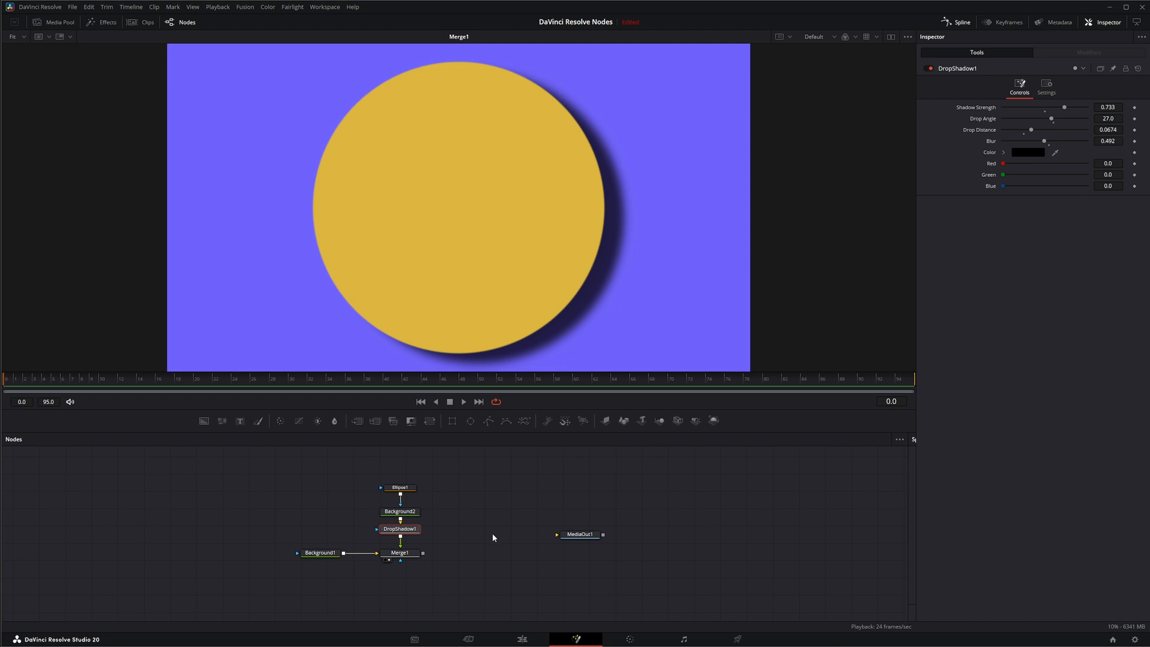